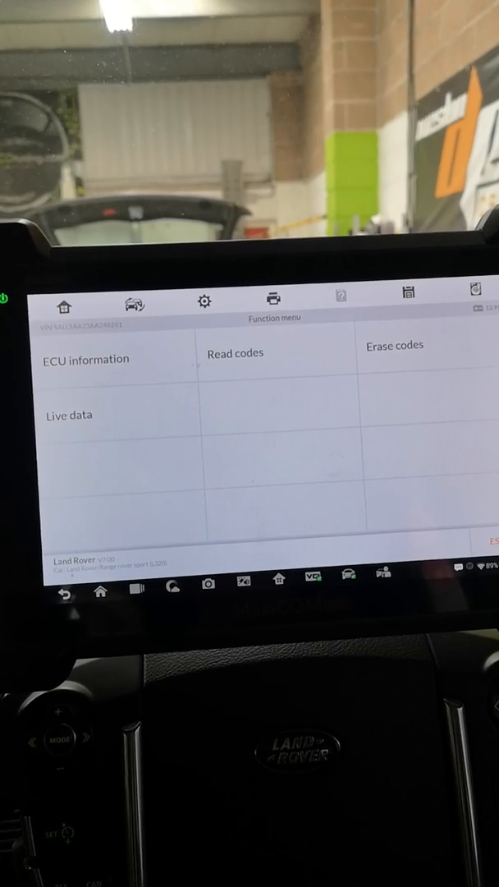
Read the stored codes and open the service manual for fault P132E-21
left_click(234, 351)
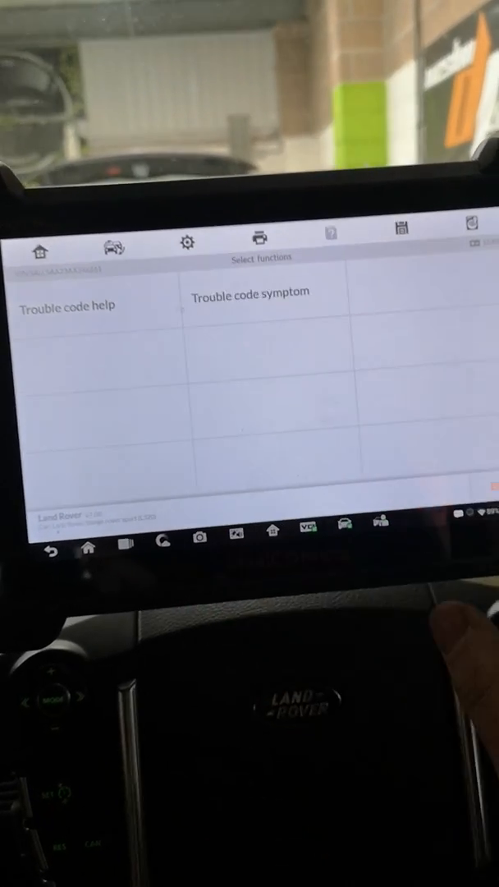
Open trouble code help for the left-hand turbocharger boost control B fault
left_click(249, 291)
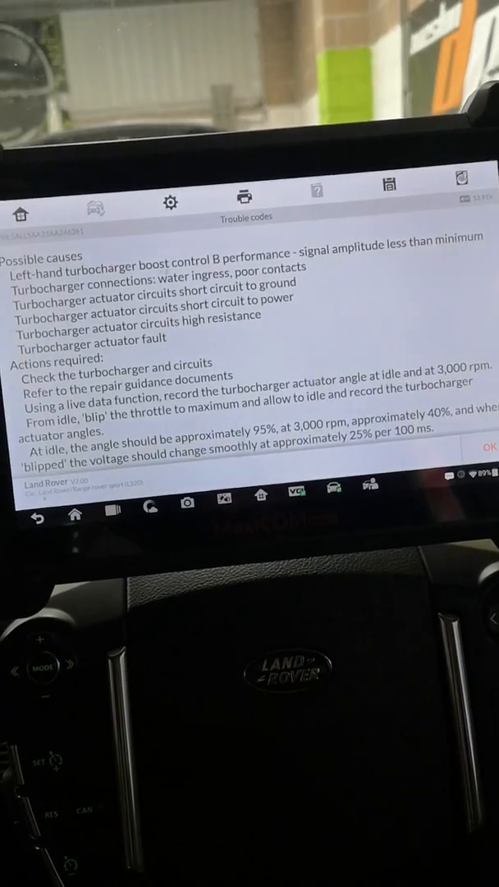
Read through the causes and actions, then open the P132E-21 trouble code symptom
scroll("down", 3)
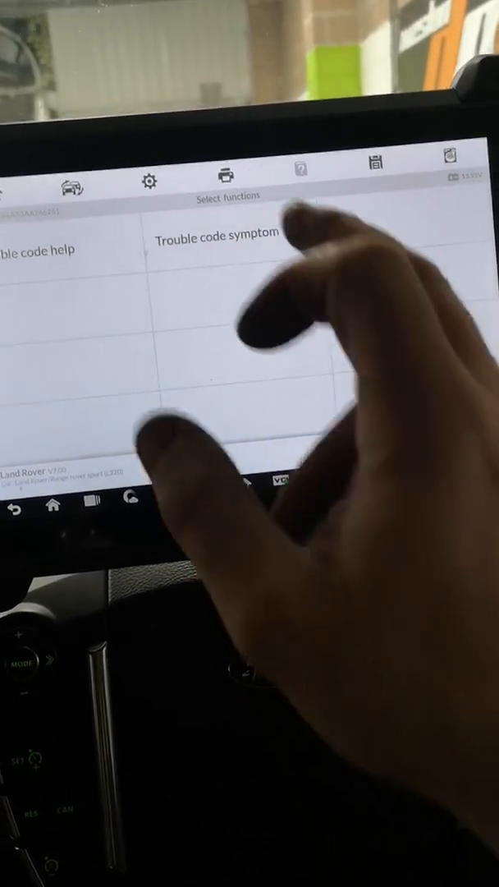
left_click(217, 237)
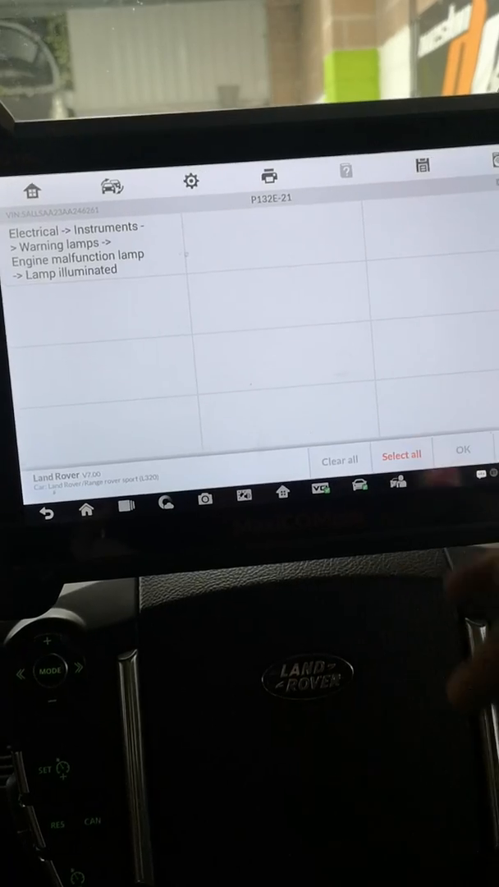
Close the engine malfunction lamp symptom and return to the trouble codes list
left_click(462, 450)
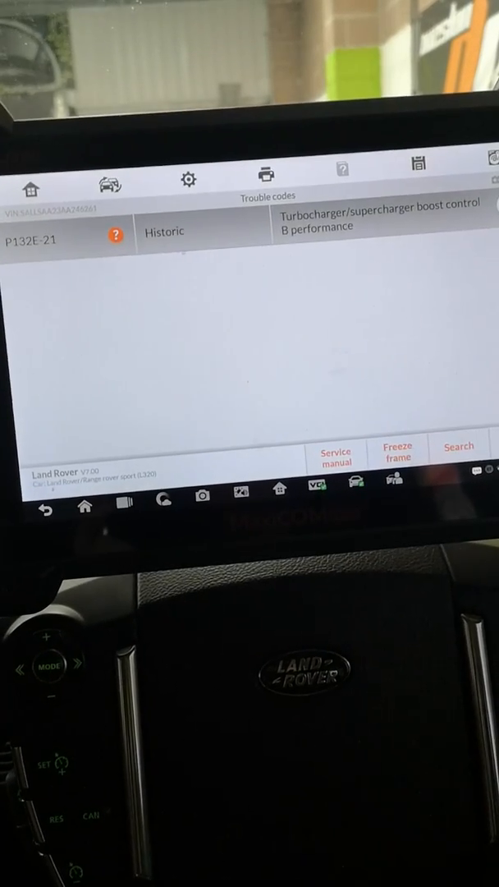